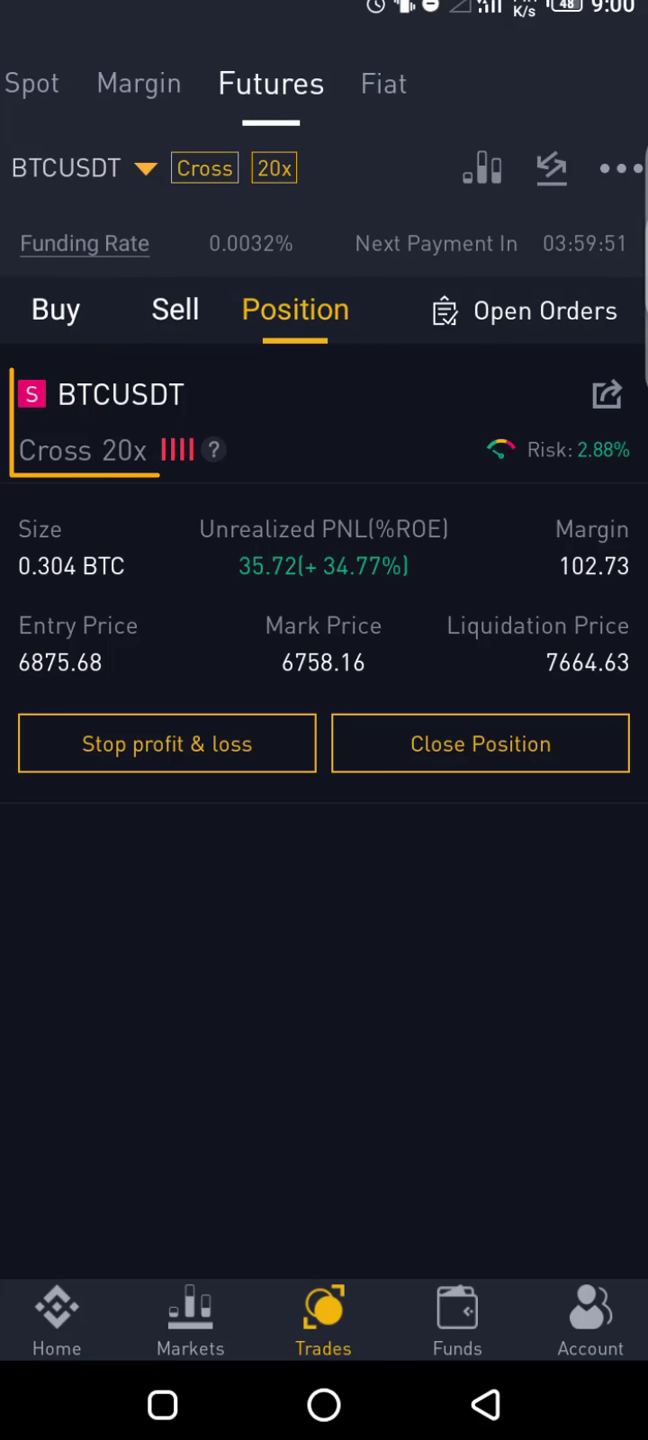
pyautogui.click(96, 480)
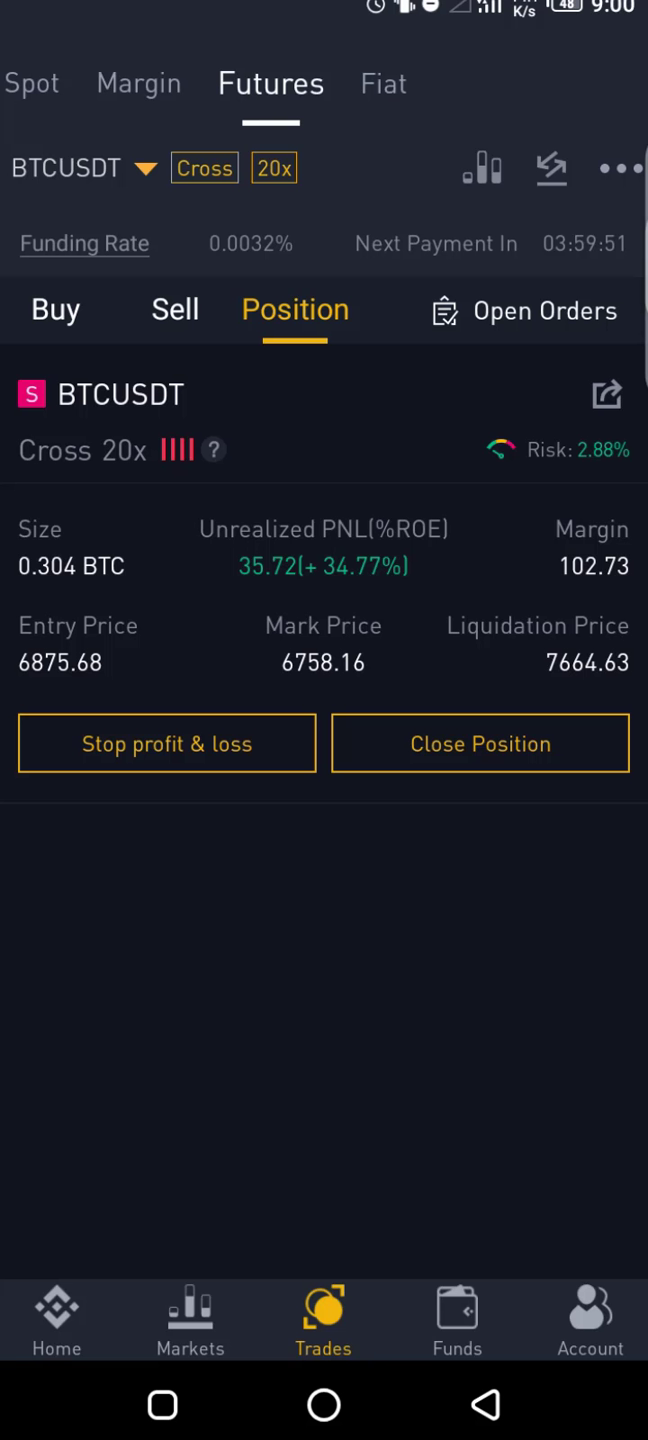
pyautogui.click(70, 566)
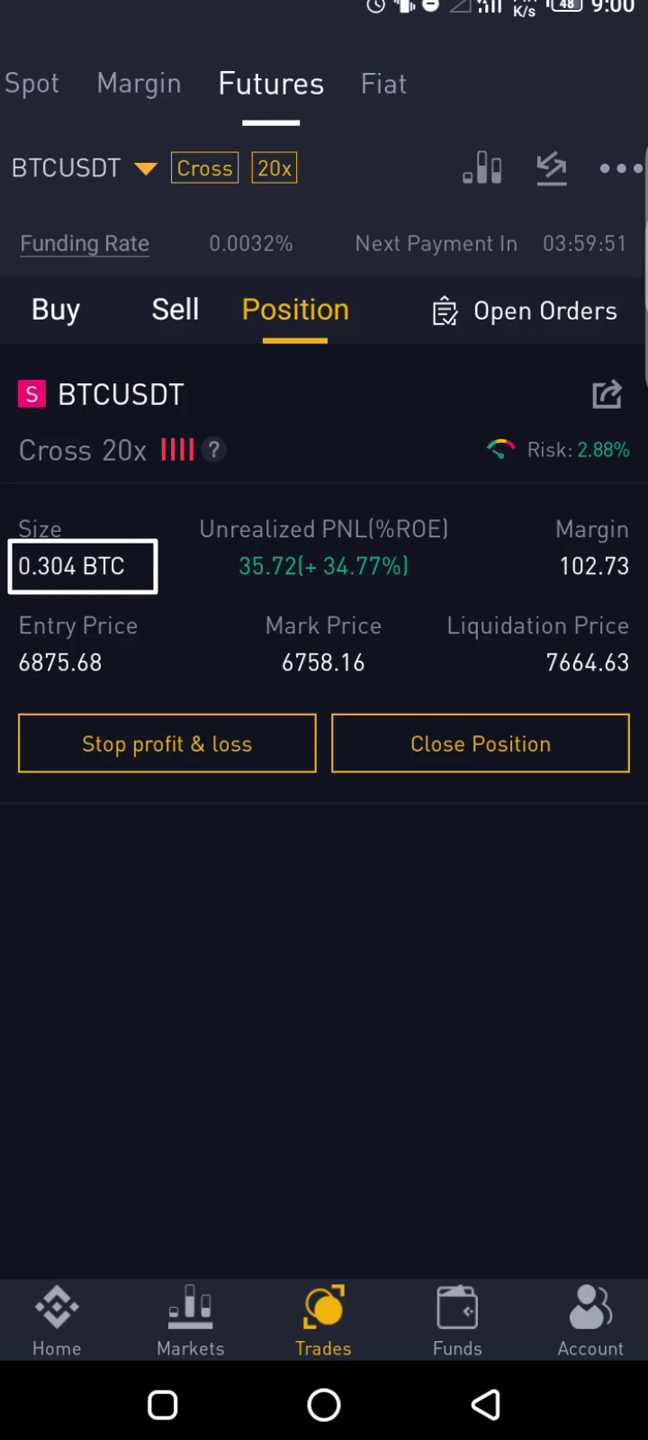